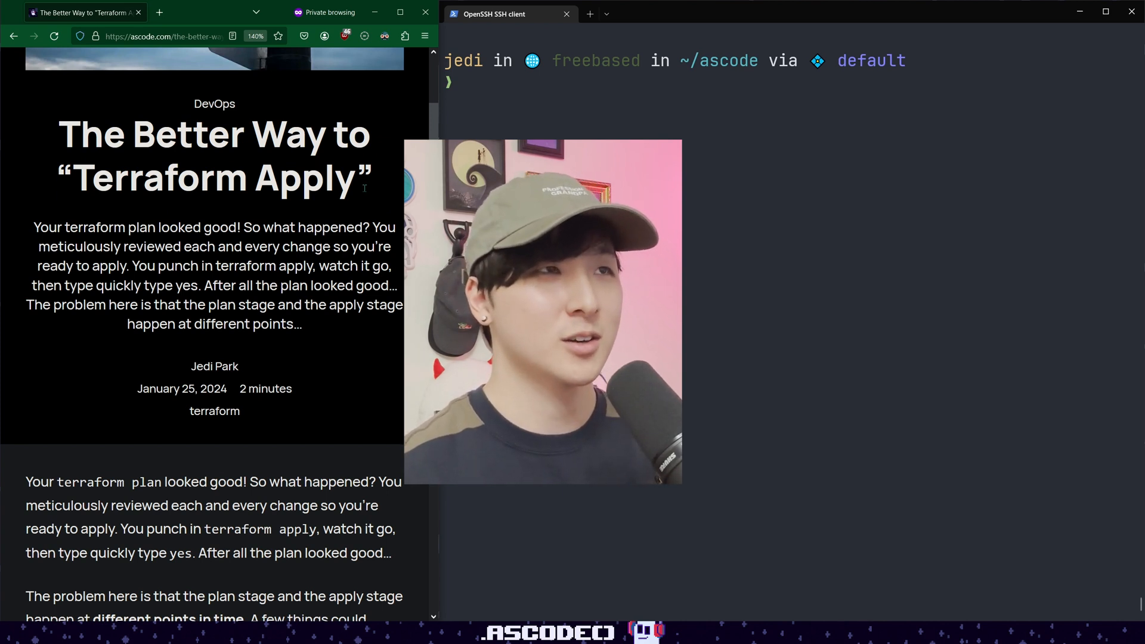
Print main.tf and preview a plan adding one Vultr web instance.
{"action": "type", "text": "tf init^C"}
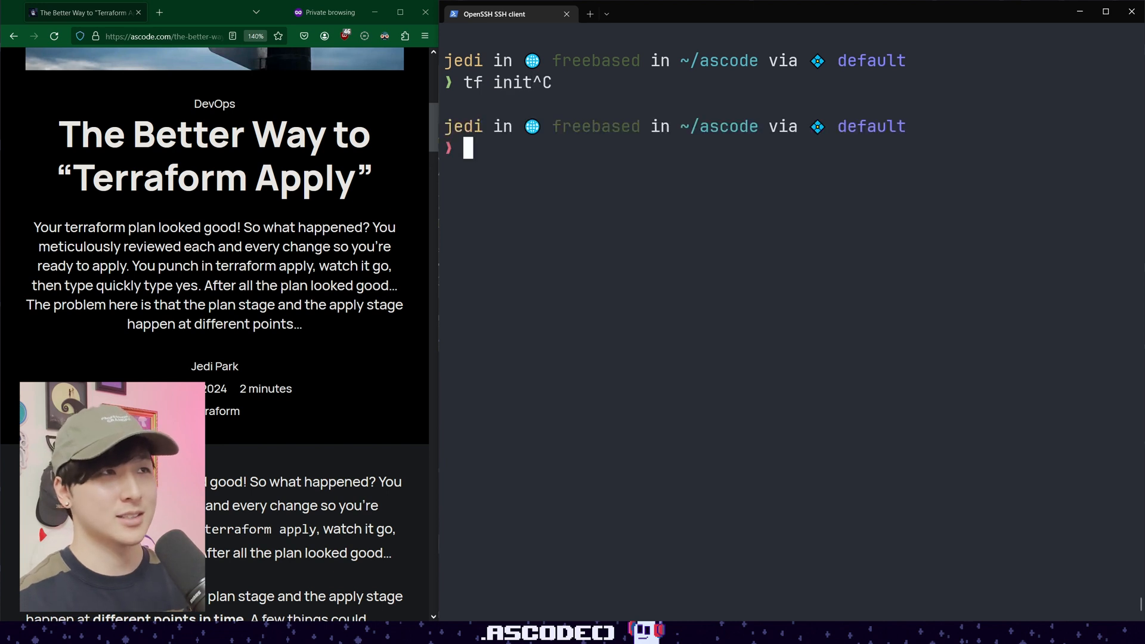
{"action": "type", "text": "tf plan^C"}
{"action": "type", "text": "tf apply^C"}
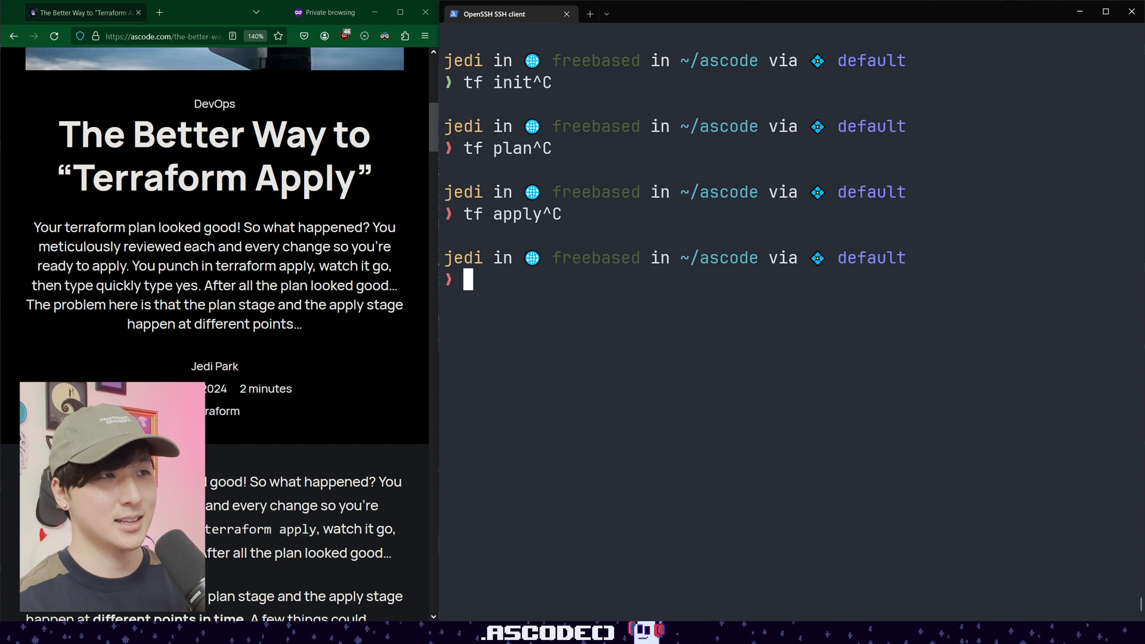
{"action": "type", "text": "tf destroy"}
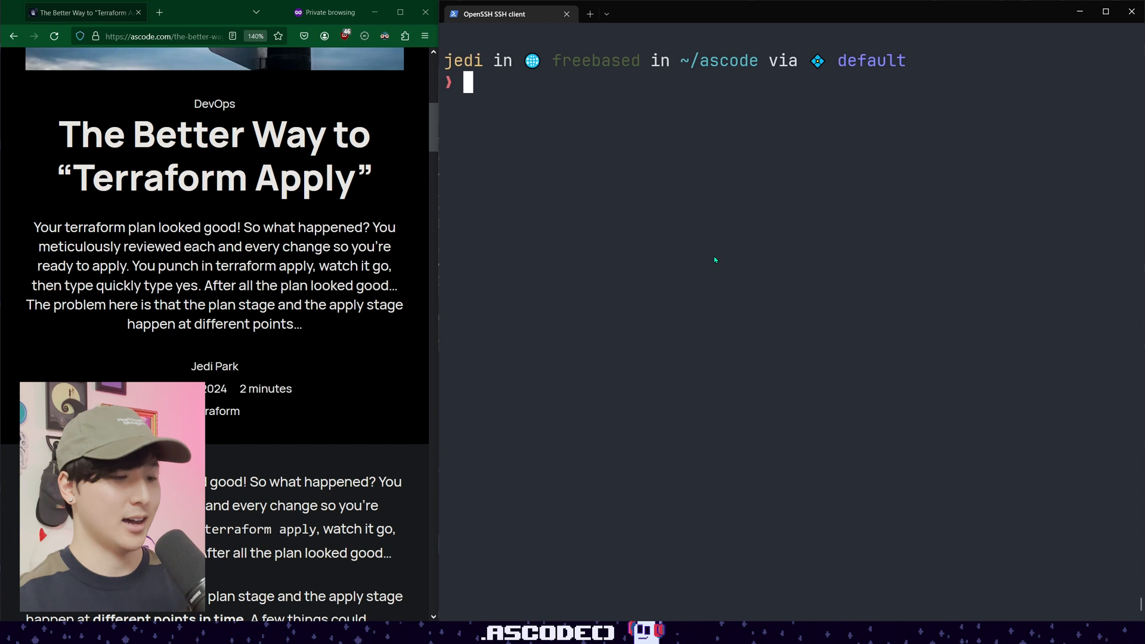
{"action": "type", "text": "cat main.tf"}
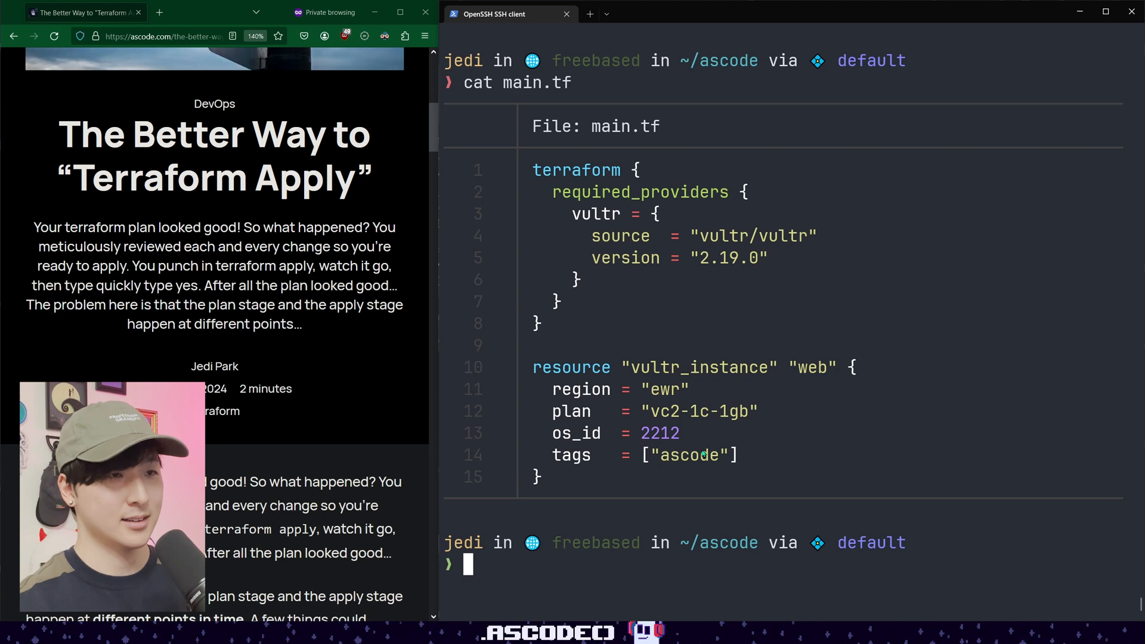
{"action": "type", "text": "tf plan"}
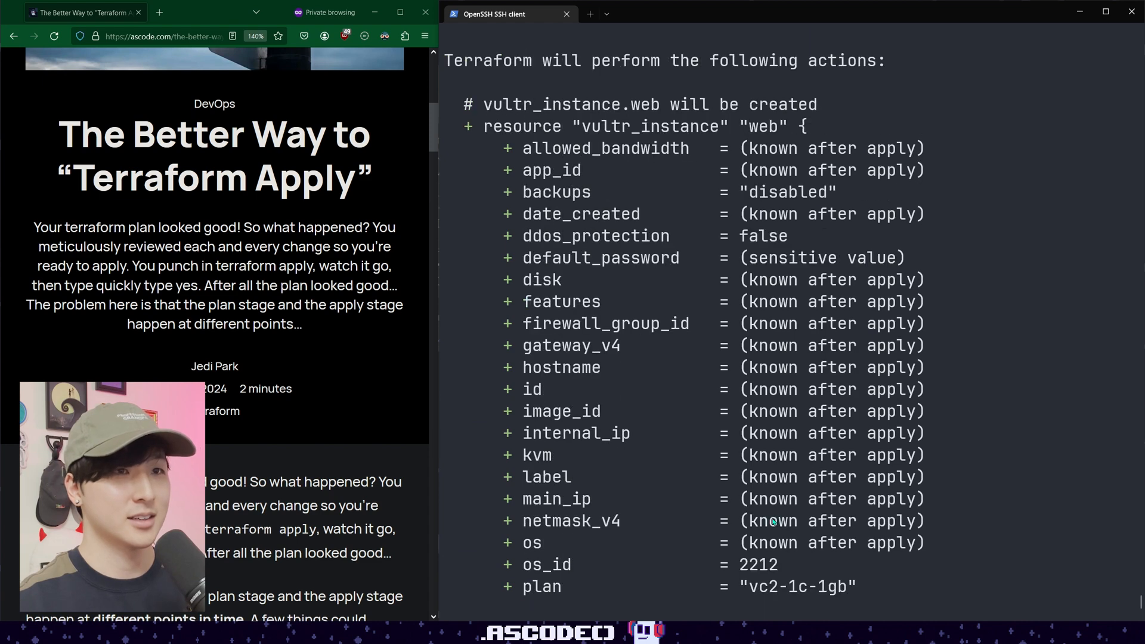
Run tf apply and confirm with yes to create the web instance tagged ascode.
{"action": "scroll", "scroll_direction": "down", "scroll_amount": 3}
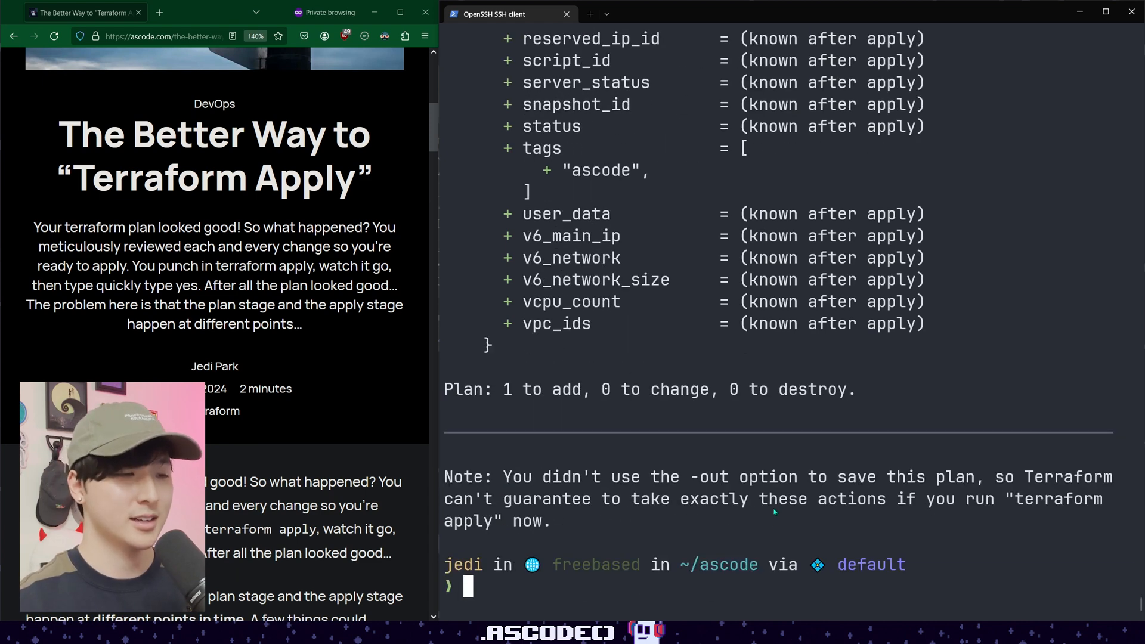
{"action": "type", "text": "tf apply"}
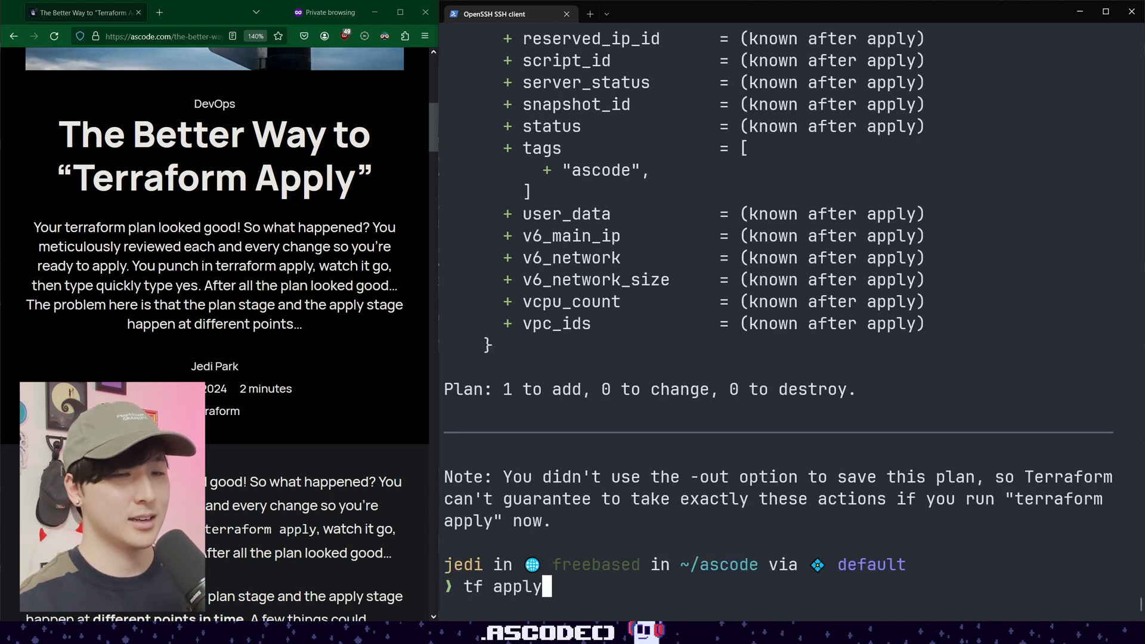
{"action": "key", "text": "ctrl+c"}
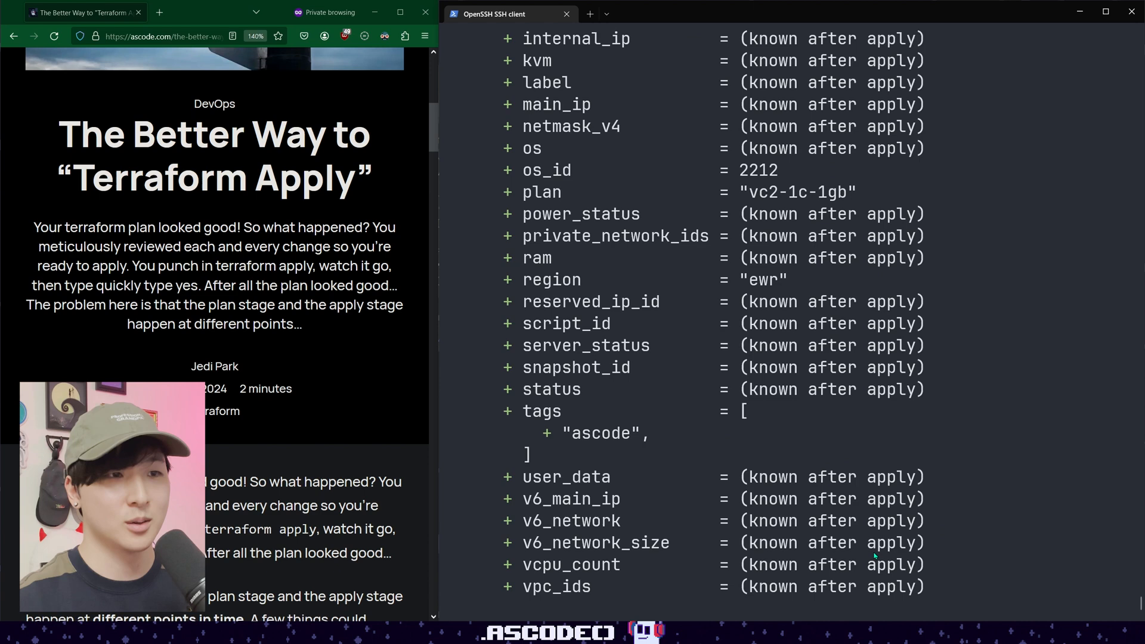
{"action": "scroll", "scroll_direction": "up", "scroll_amount": 3}
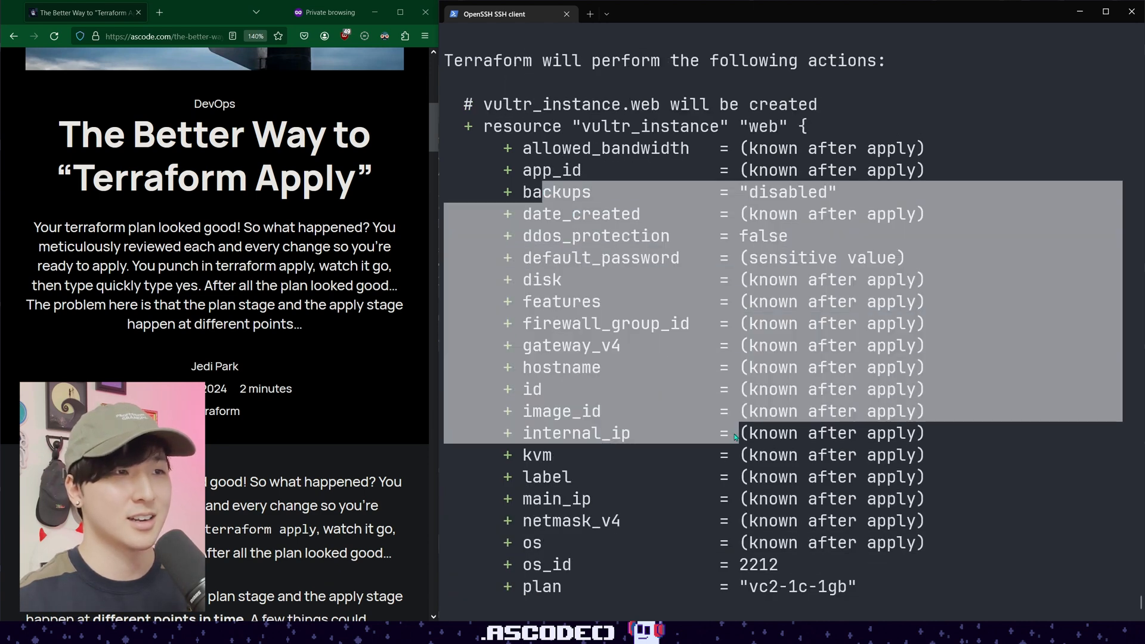
{"action": "type", "text": "yes"}
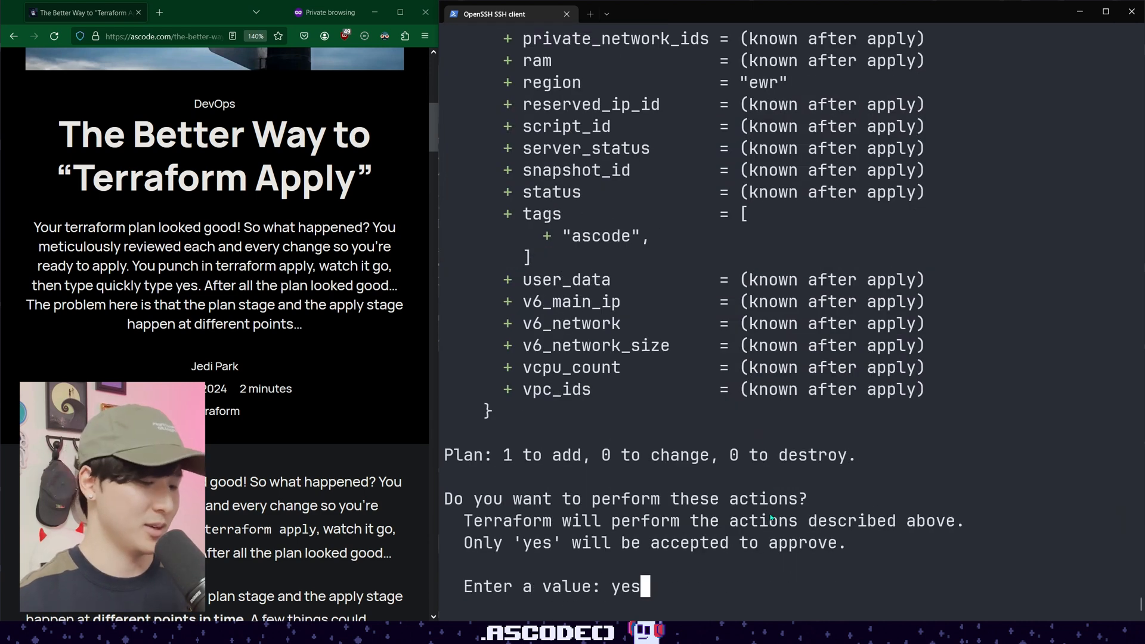
{"action": "key", "text": "enter"}
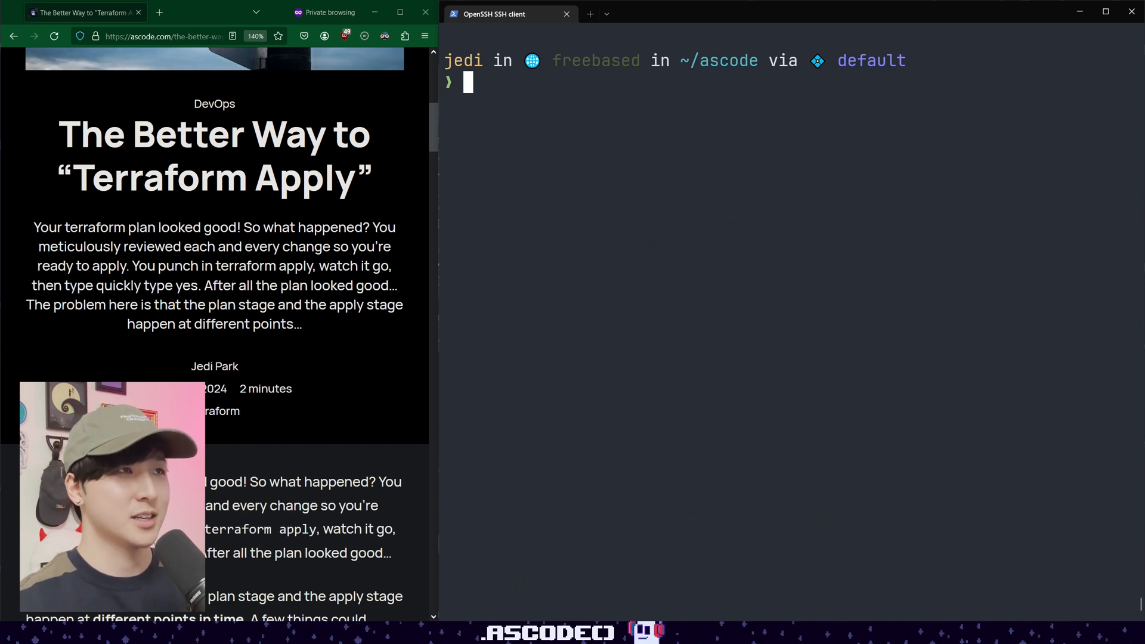
List Terraform state (vultr_instance.web) and print main.tf with the imagine tag.
{"action": "type", "text": "tf state list"}
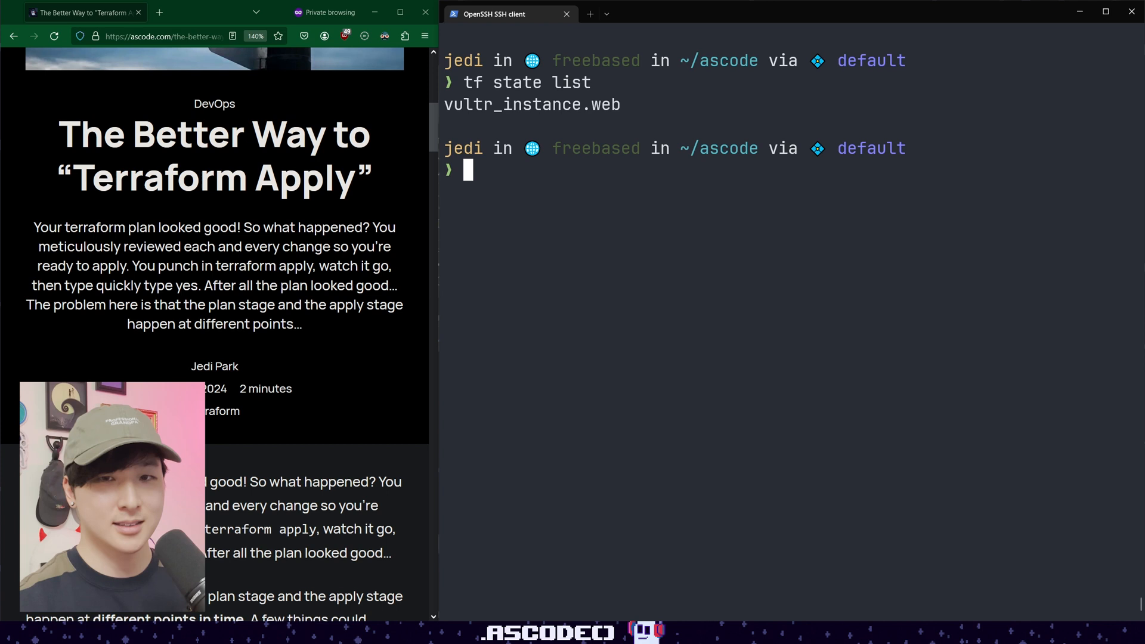
{"action": "type", "text": "cat main.tf"}
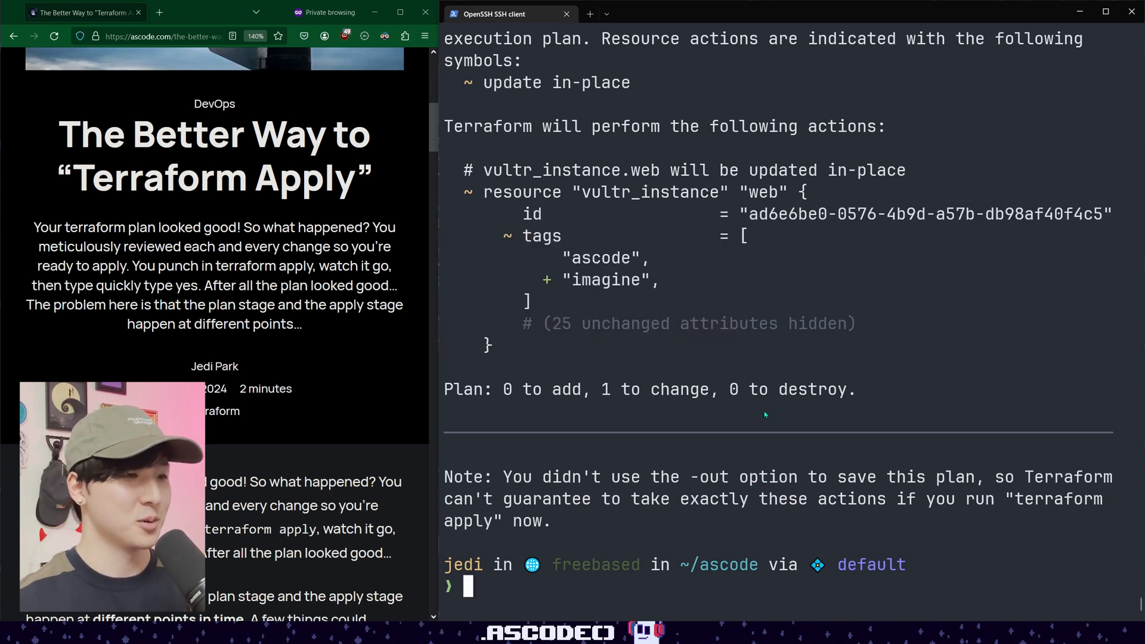
Start tf apply for the imagine tag, abort it with Ctrl+C, and rerun tf plan.
{"action": "type", "text": "tf app"}
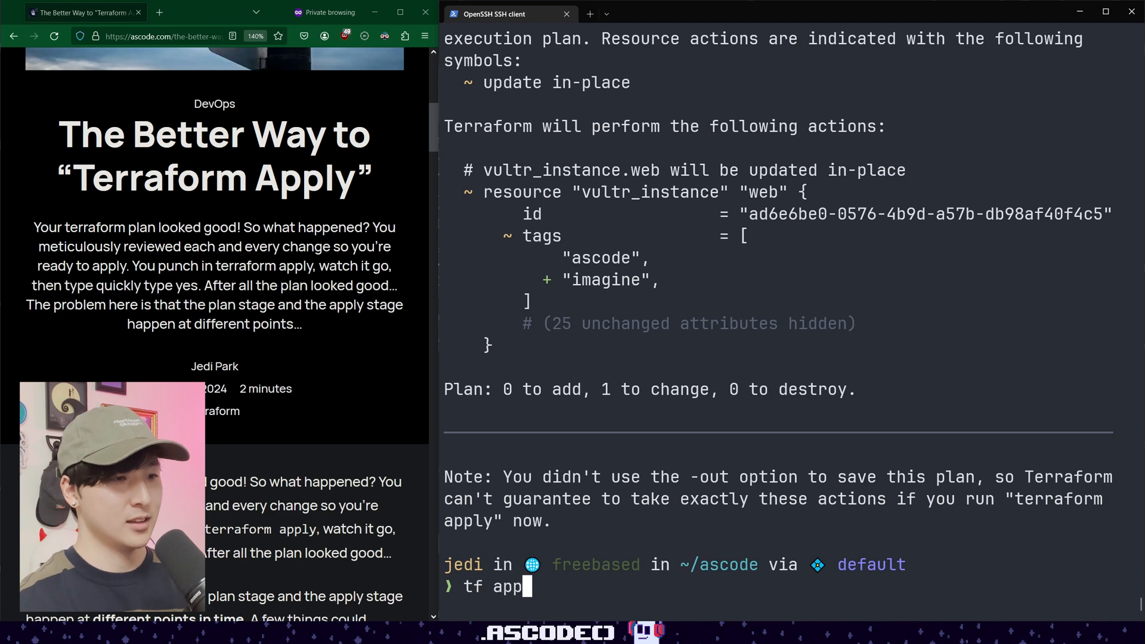
{"action": "type", "text": "ly"}
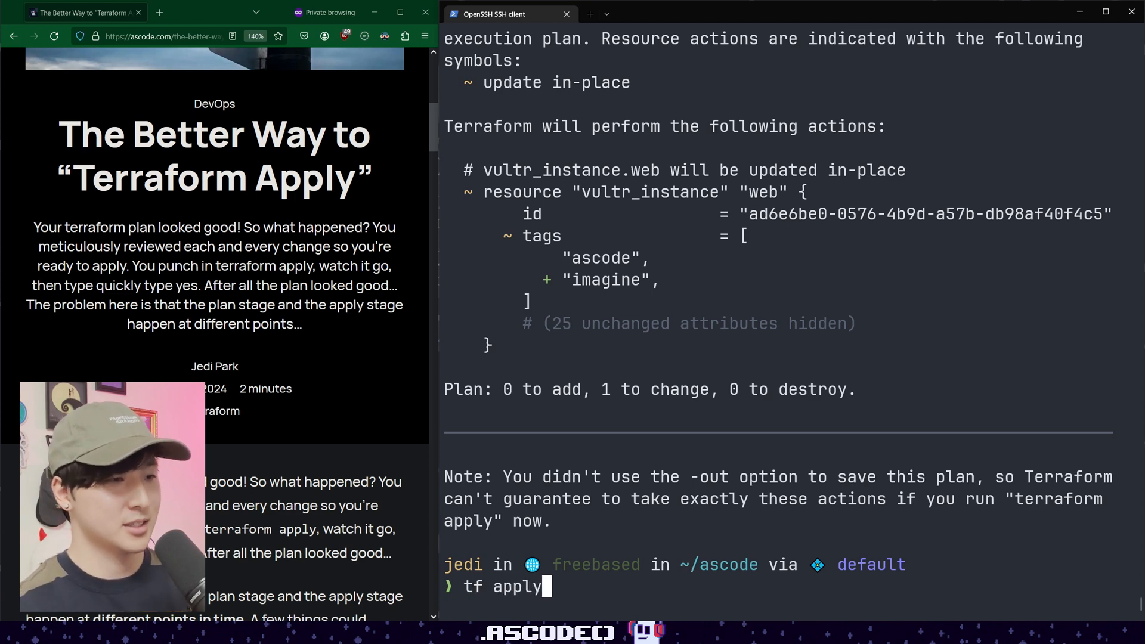
{"action": "key", "text": "Return"}
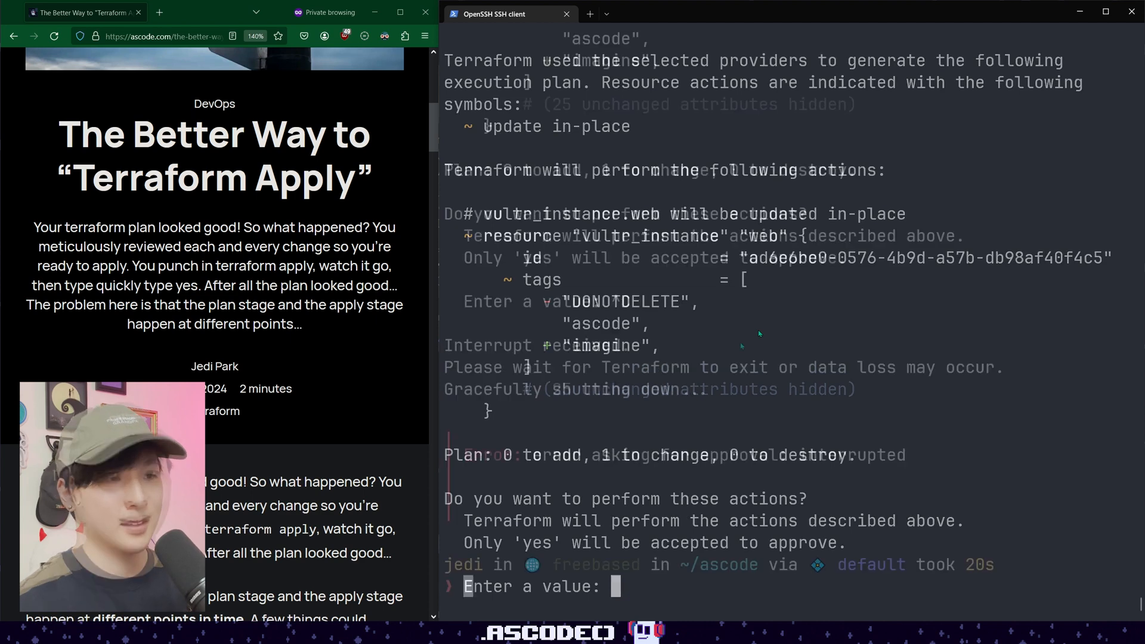
{"action": "key", "text": "ctrl+c"}
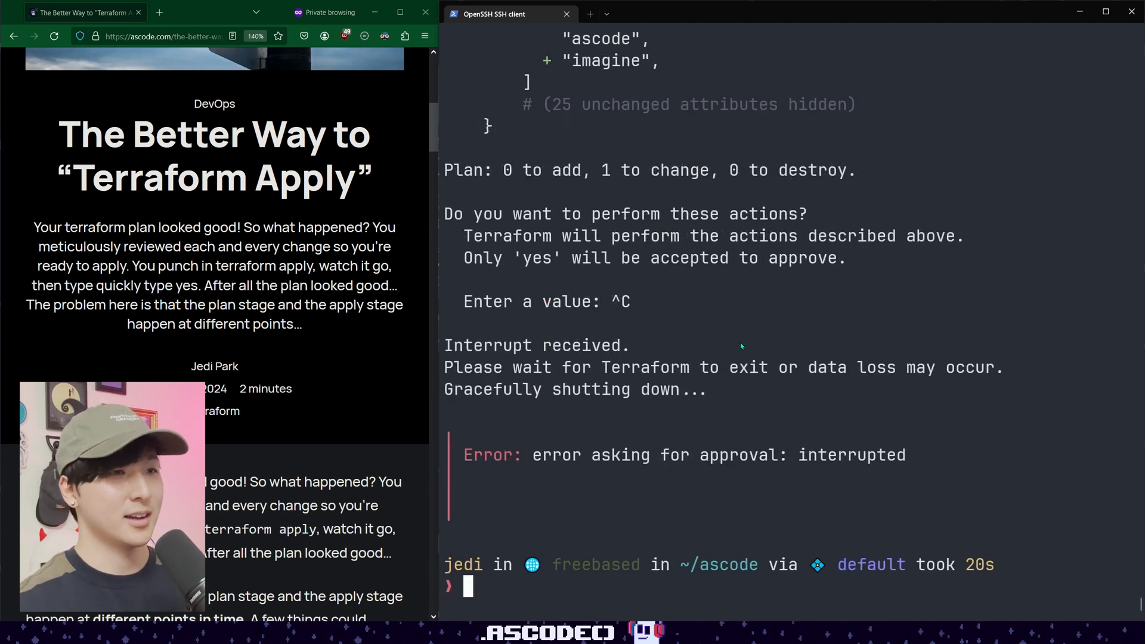
{"action": "type", "text": "tf p"}
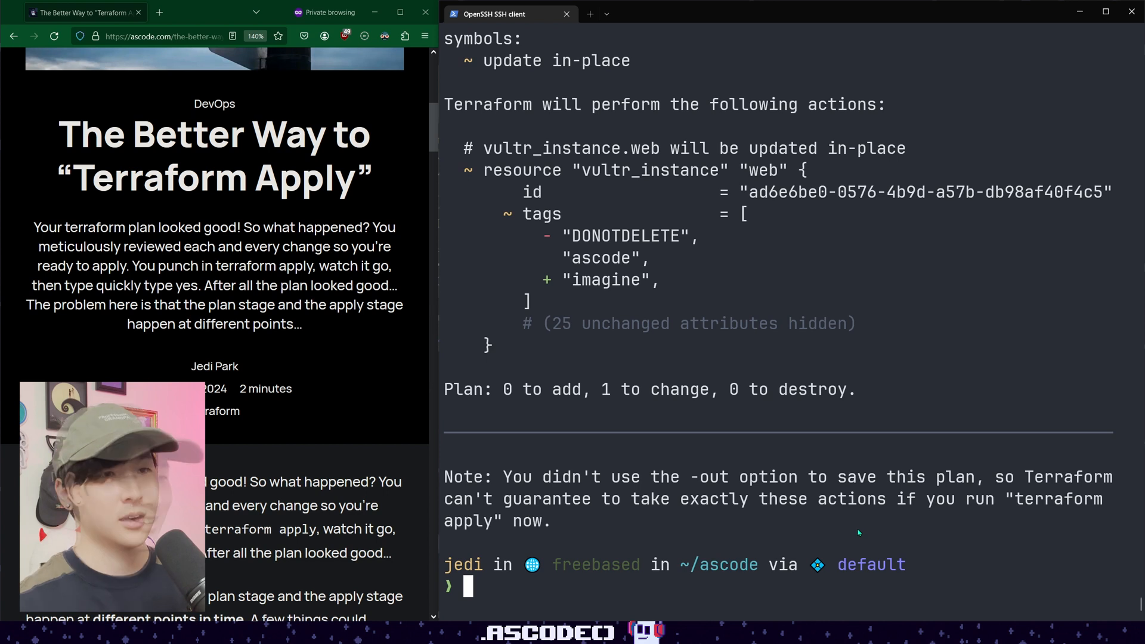
Save the plan with tf plan -out tfplan and open main.tf's tags for editing.
{"action": "type", "text": "tf plan"}
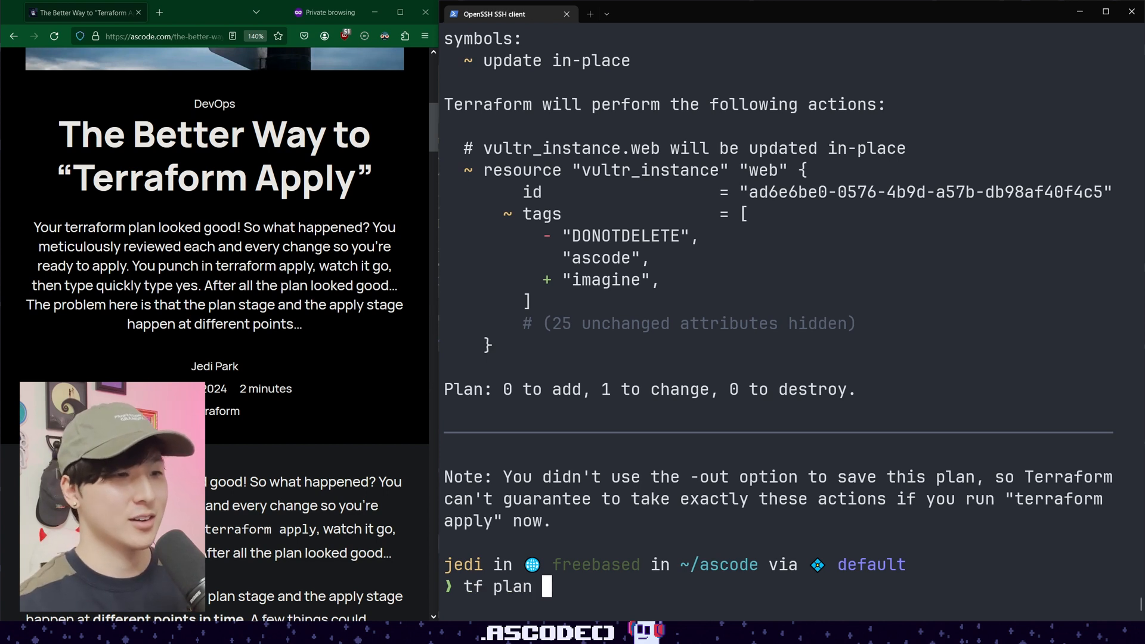
{"action": "type", "text": "-out tfpla"}
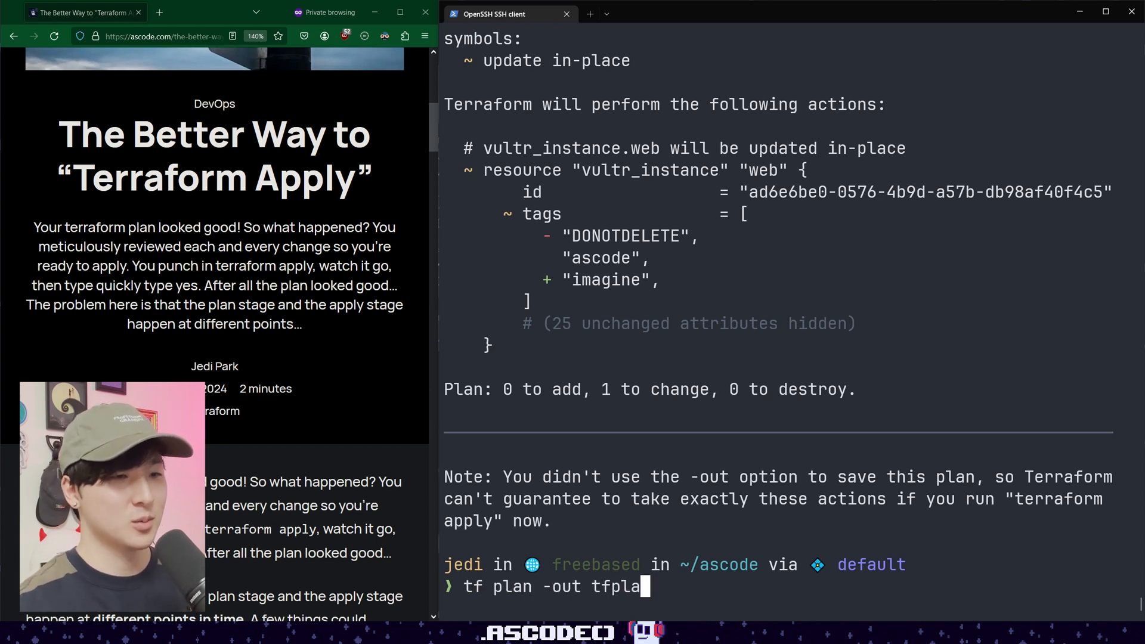
{"action": "type", "text": "n"}
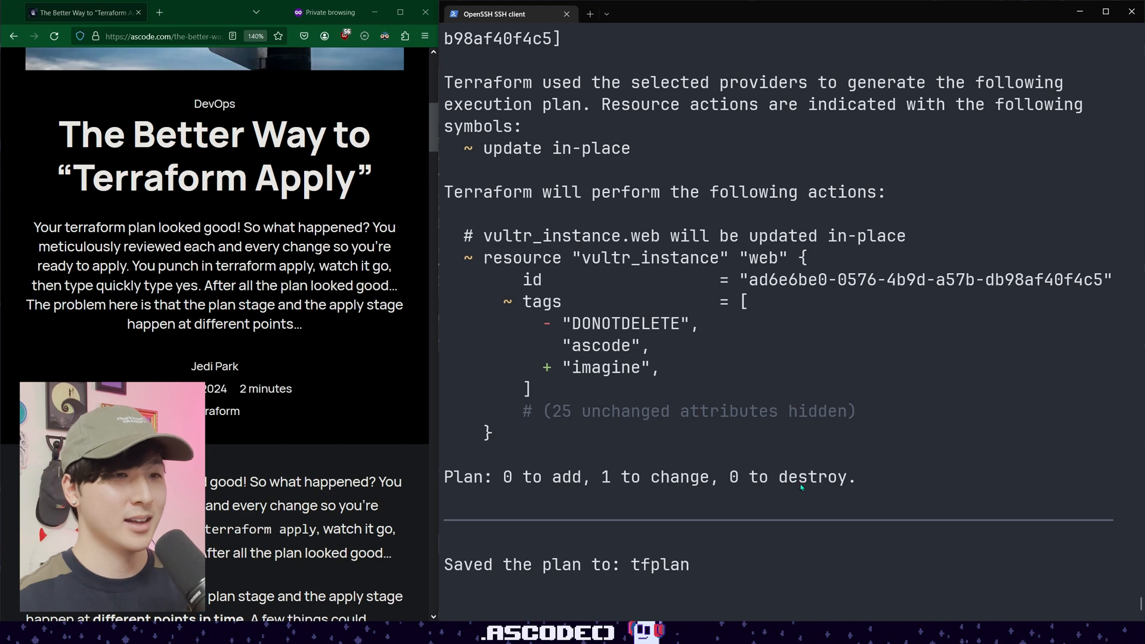
{"action": "scroll", "scroll_direction": "down", "scroll_amount": 3}
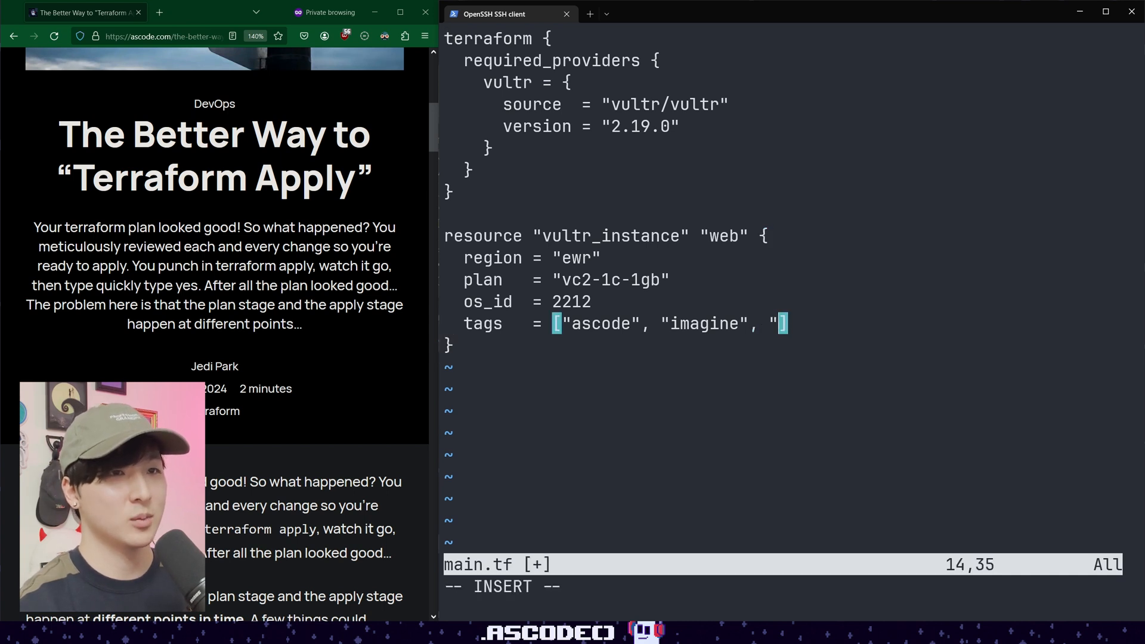
Add DONOTDELETE back to the tags and save a new plan adding only imagine.
{"action": "type", "text": "DONOTDELETE"}
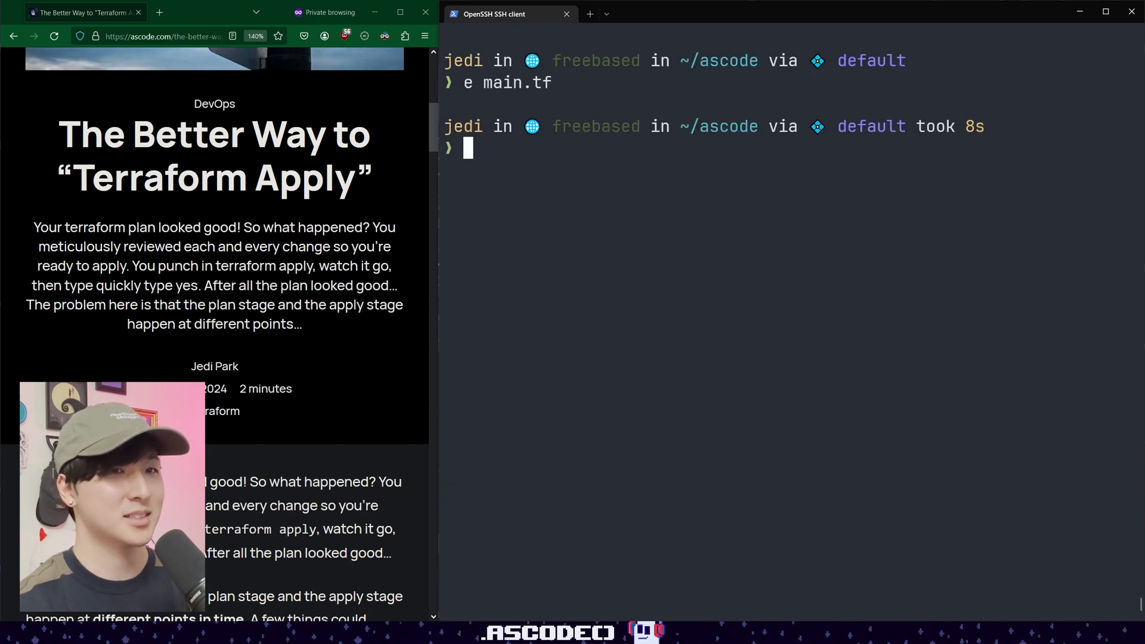
{"action": "type", "text": "tf plan"}
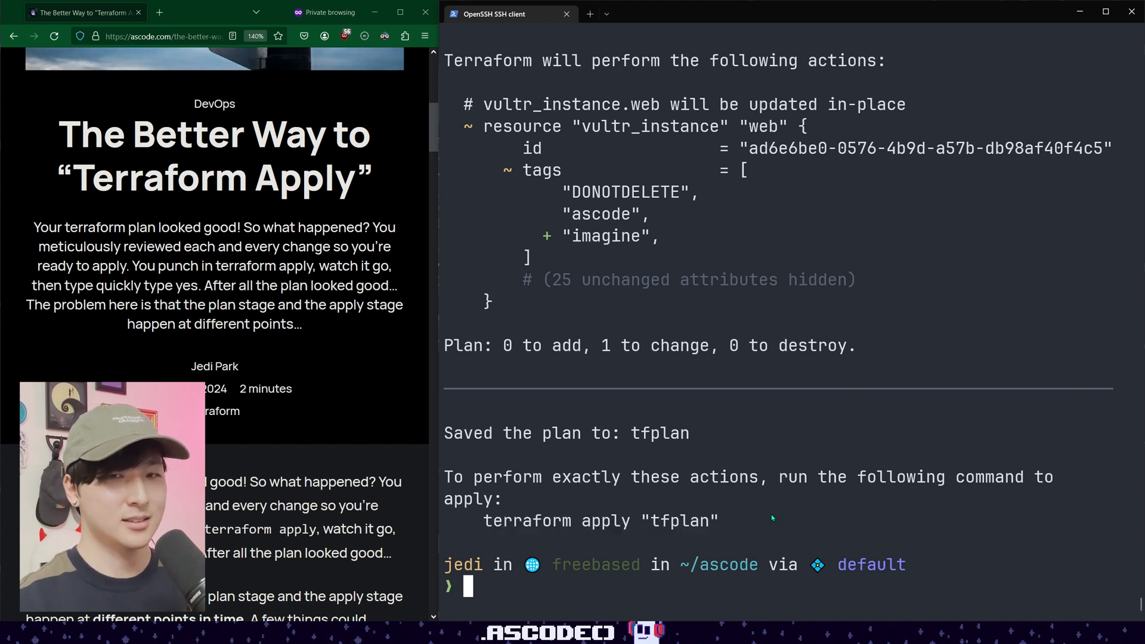
Apply tfplan to update the web instance's tags (1 changed) and start another tf plan.
{"action": "type", "text": "t"}
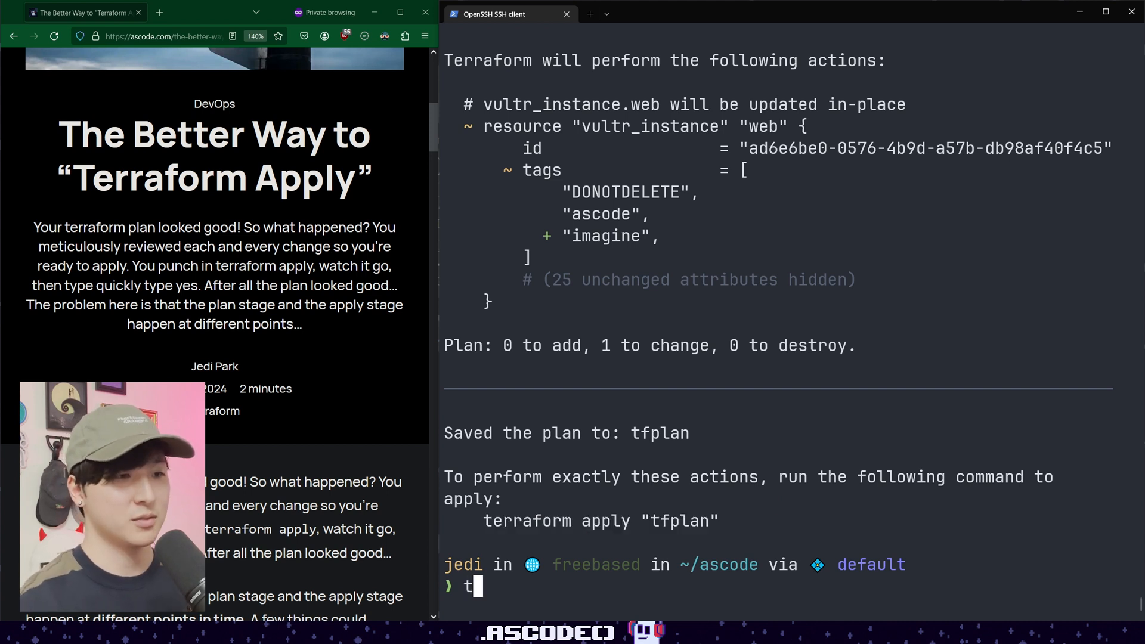
{"action": "type", "text": "f apply tfplan"}
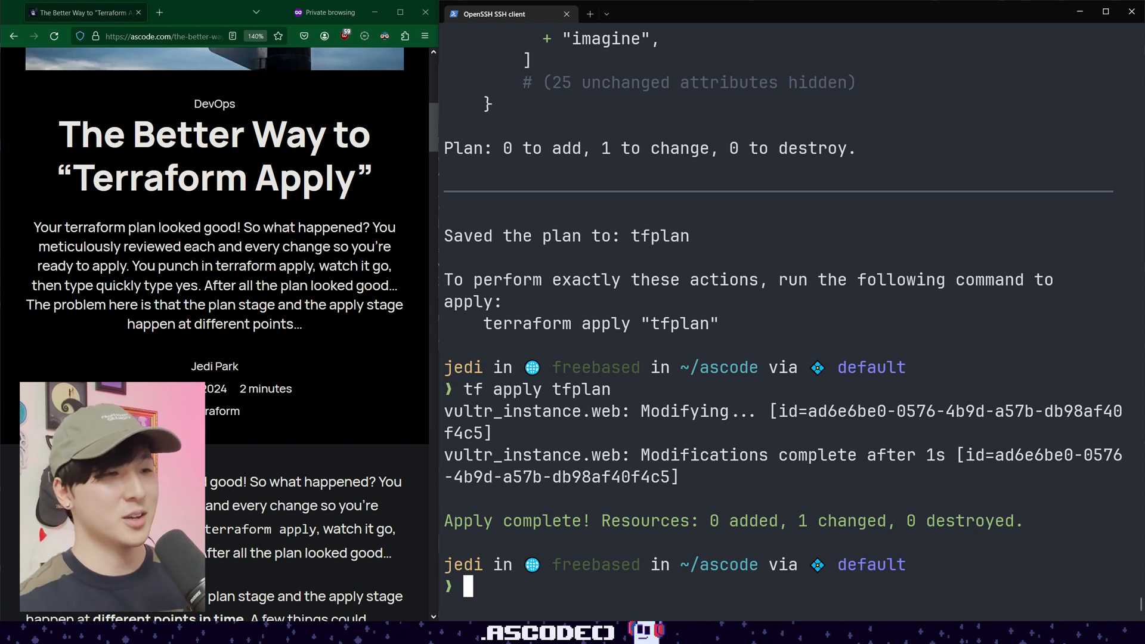
{"action": "type", "text": "tf plan"}
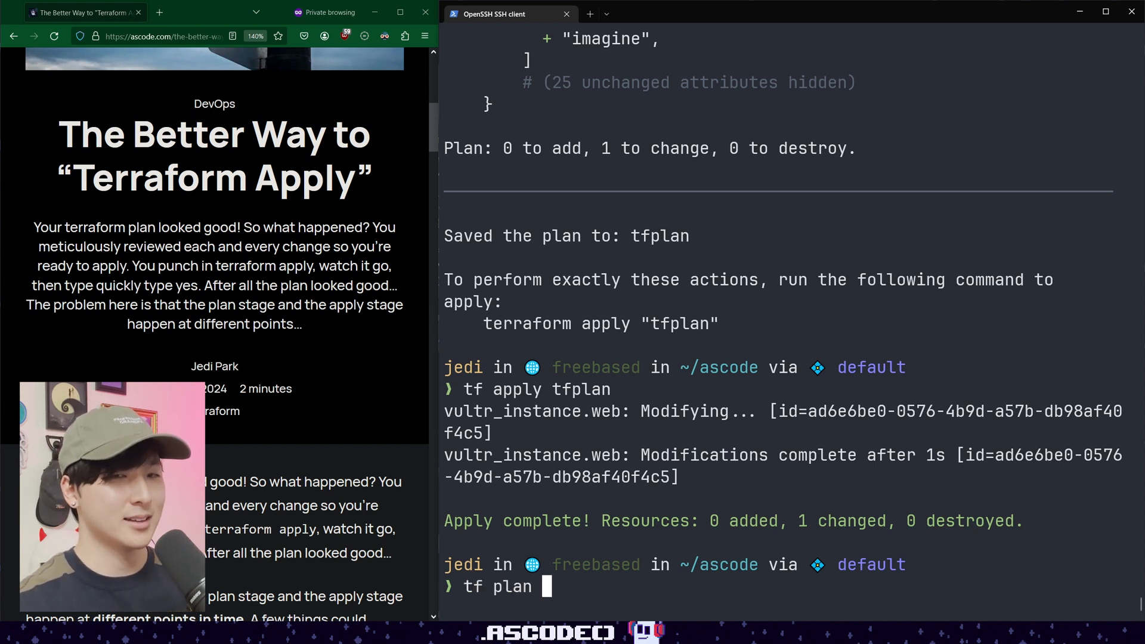
Preview a destroy plan for the web instance and save it to tfplan.
{"action": "type", "text": "-destroy"}
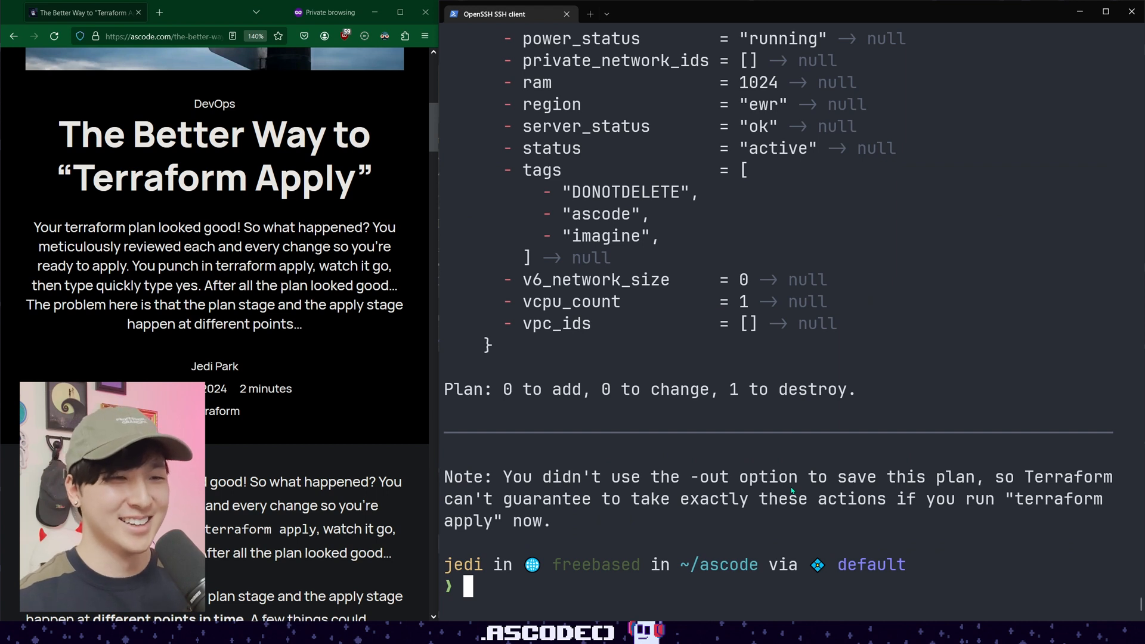
{"action": "type", "text": "tf plan -destroy"}
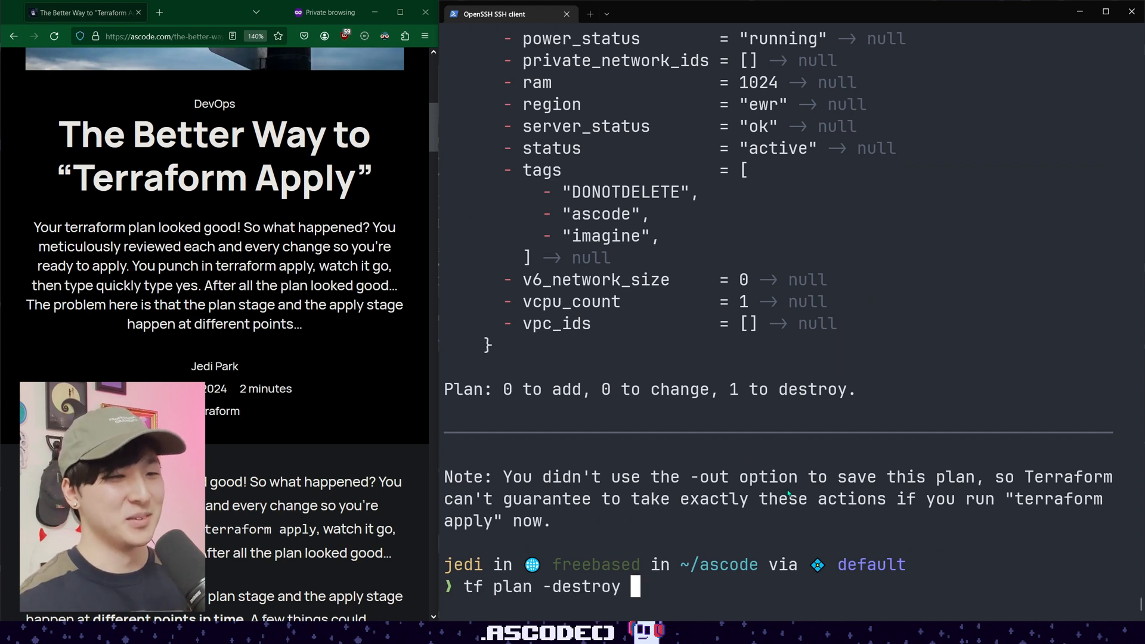
{"action": "type", "text": "-out tfplan"}
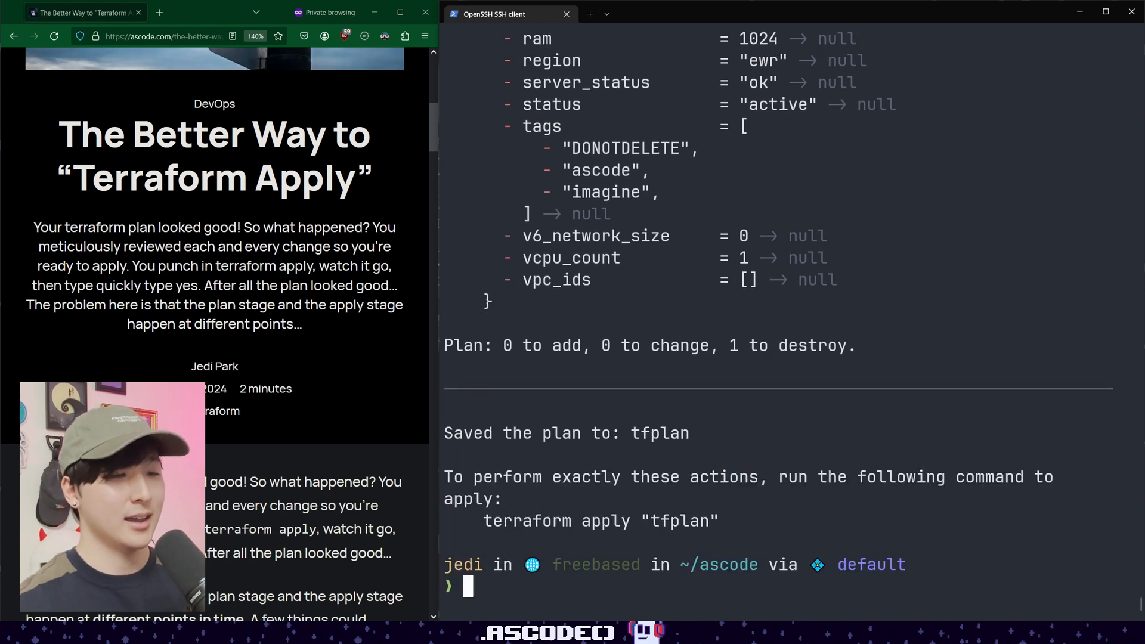
Type tf apply tfplan to apply the saved destroy plan.
{"action": "type", "text": "tf apply"}
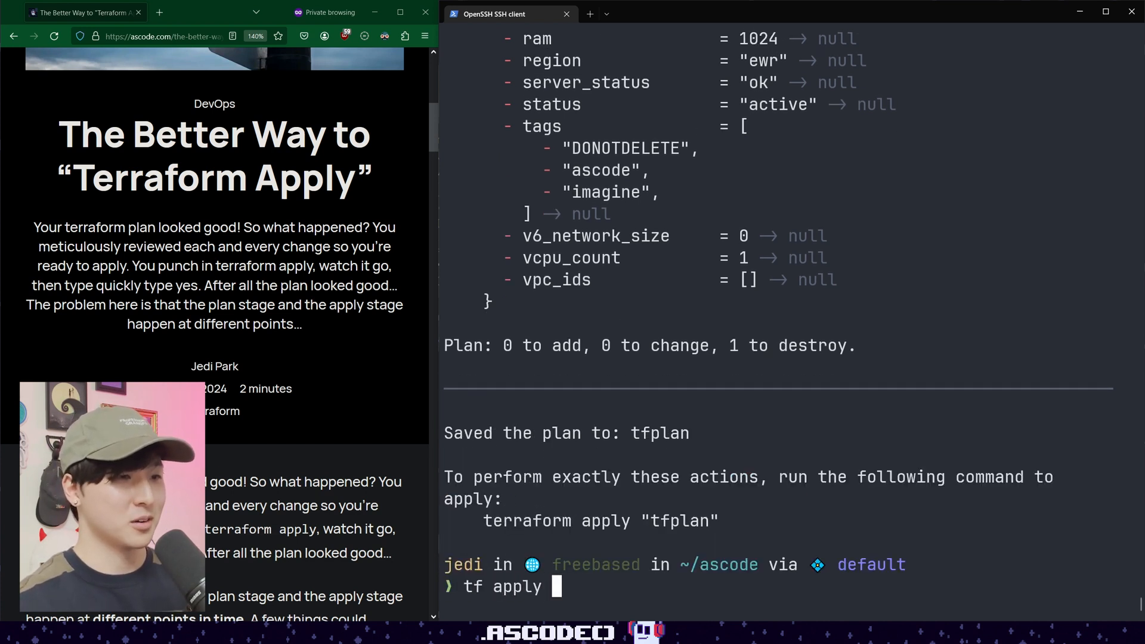
{"action": "type", "text": "tfp"}
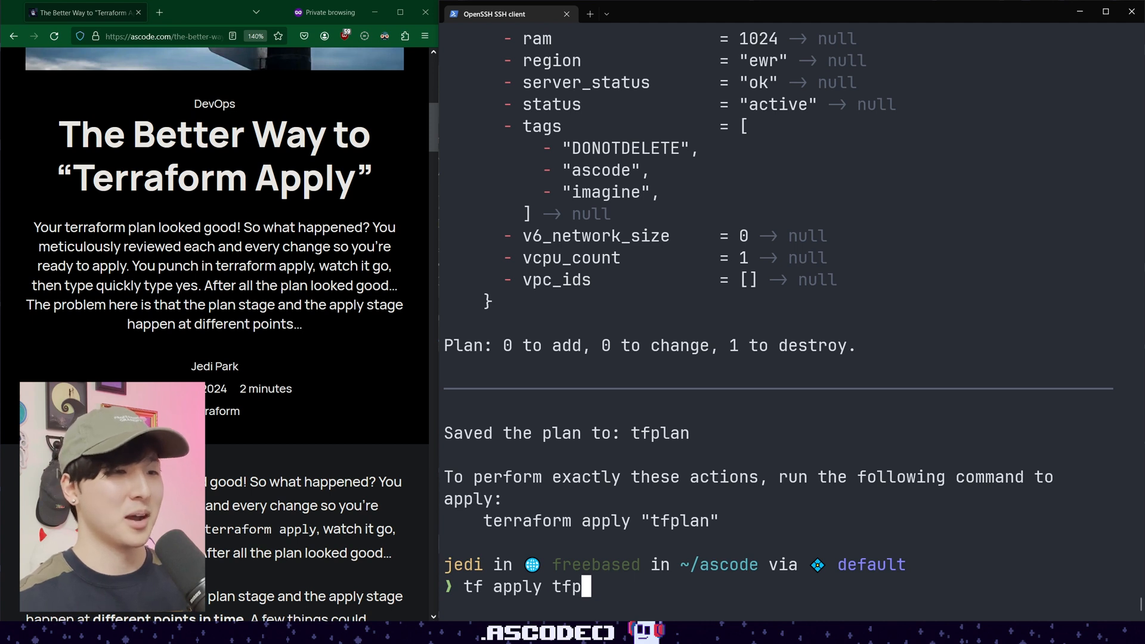
{"action": "type", "text": "lan"}
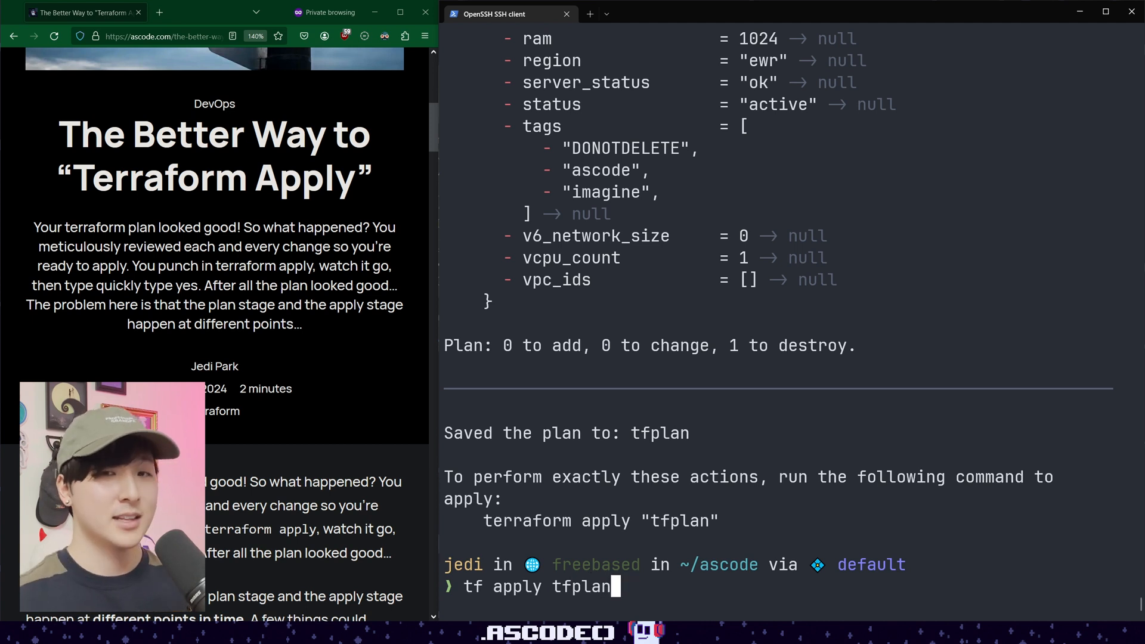